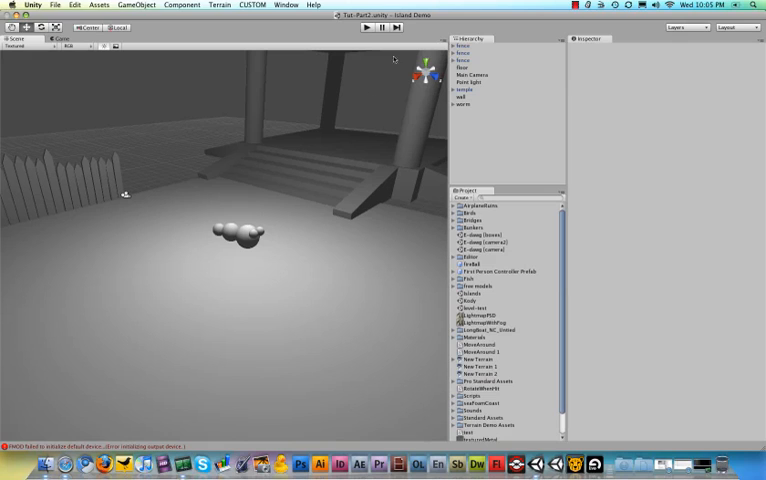
# Create a new JavaScript behaviour script asset from the Project panel's Create menu.
pyautogui.click(360, 28)
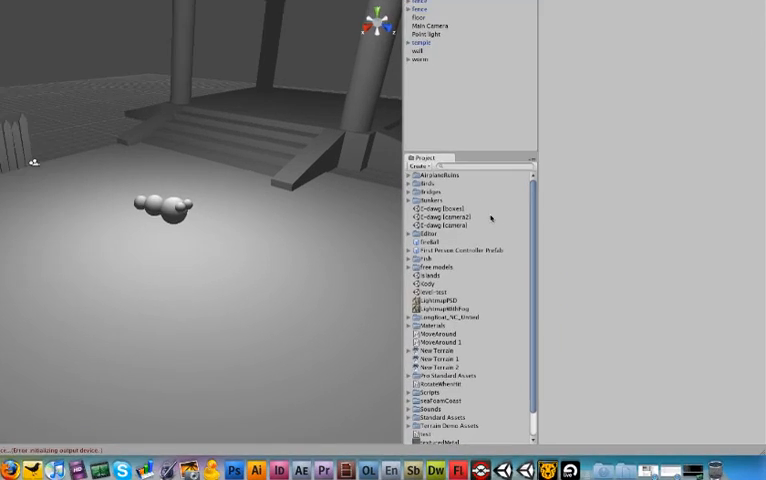
pyautogui.rightClick(460, 220)
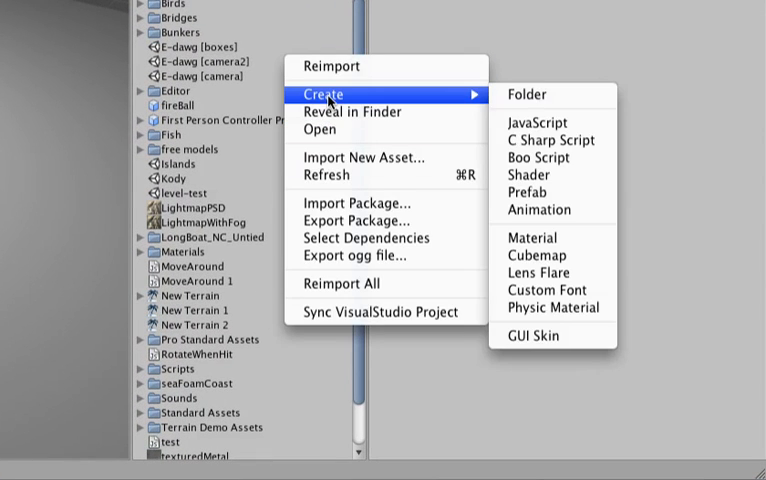
pyautogui.click(550, 140)
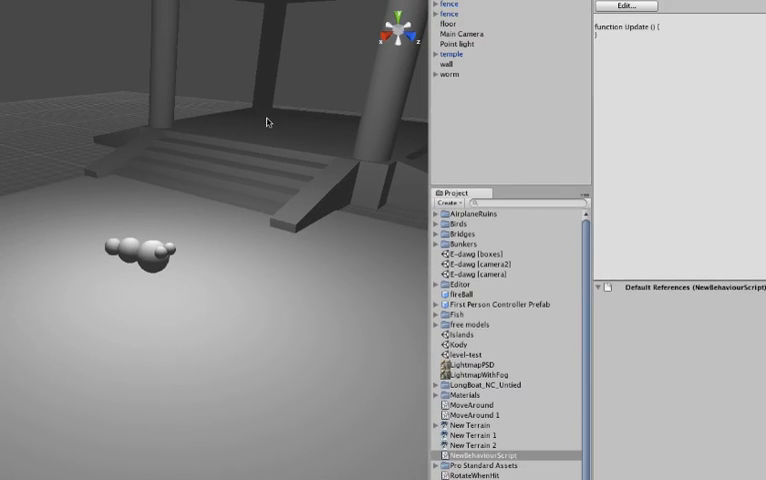
# Bring NewBehaviourScript into Unitron and rename its Update function to Awake.
pyautogui.doubleClick(488, 456)
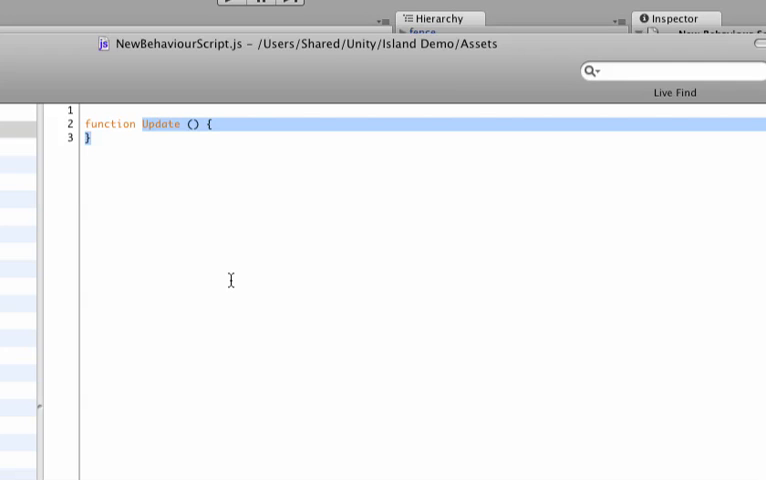
pyautogui.write('Awak')
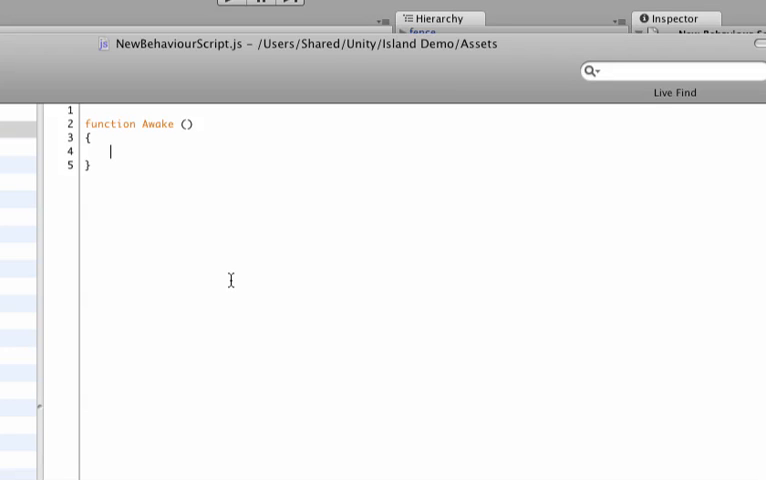
# Write Destroy(gameObject, lifeTime); inside the Awake function.
pyautogui.write('Des')
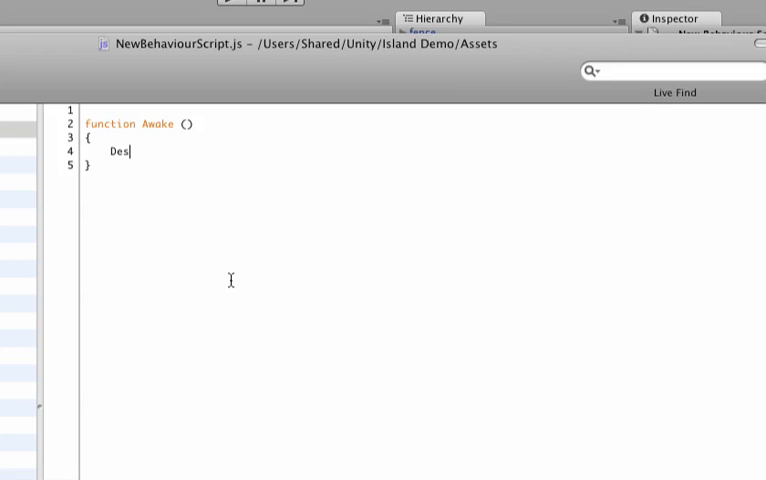
pyautogui.write('troy')
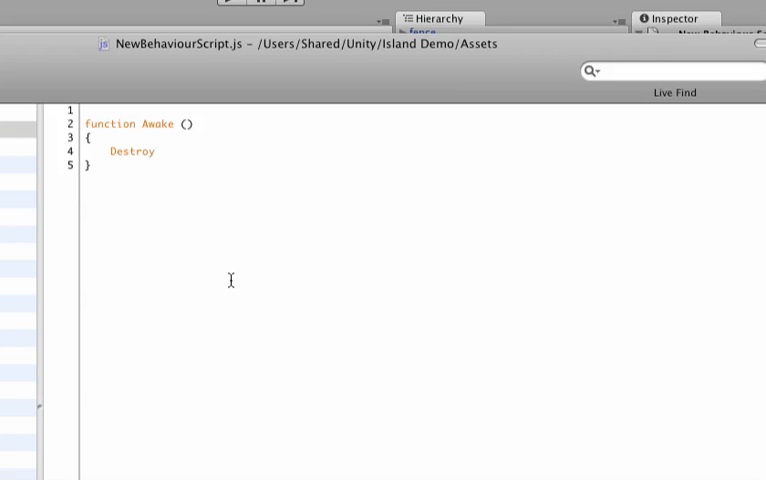
pyautogui.write('(')
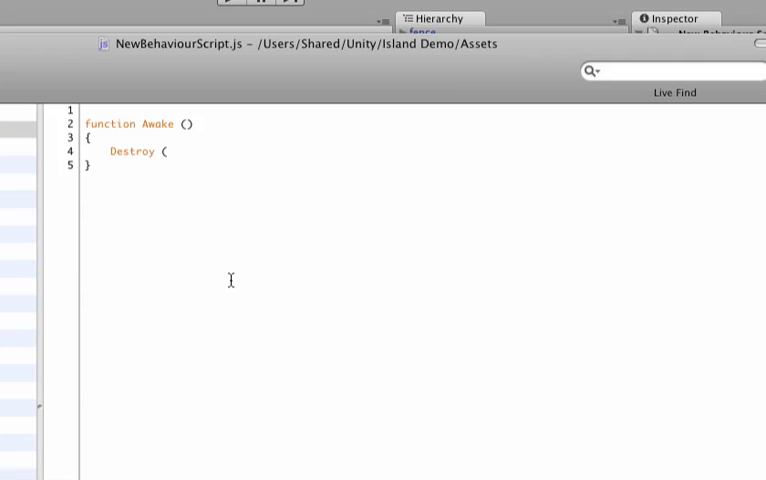
pyautogui.write('game')
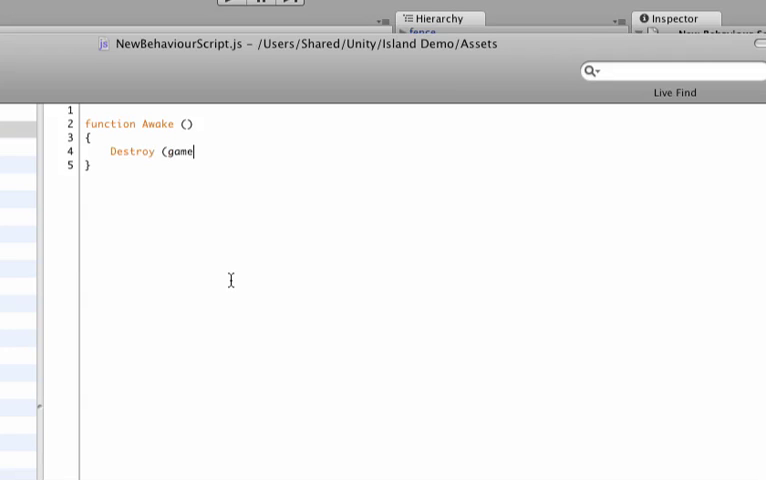
pyautogui.write('Object')
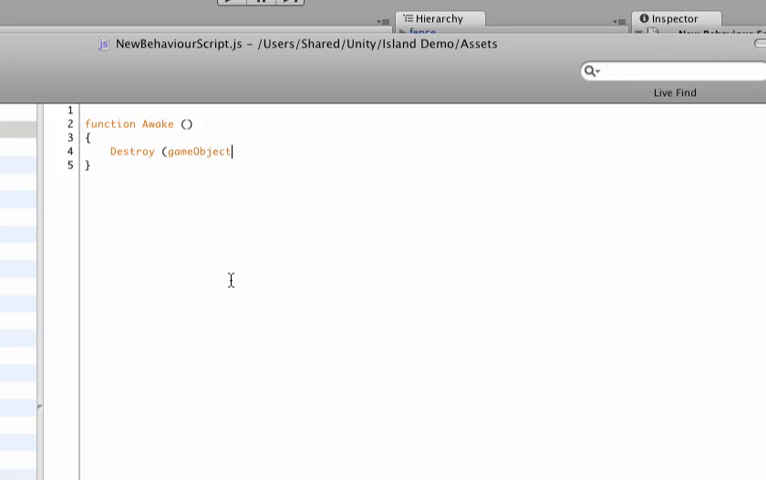
pyautogui.write(',')
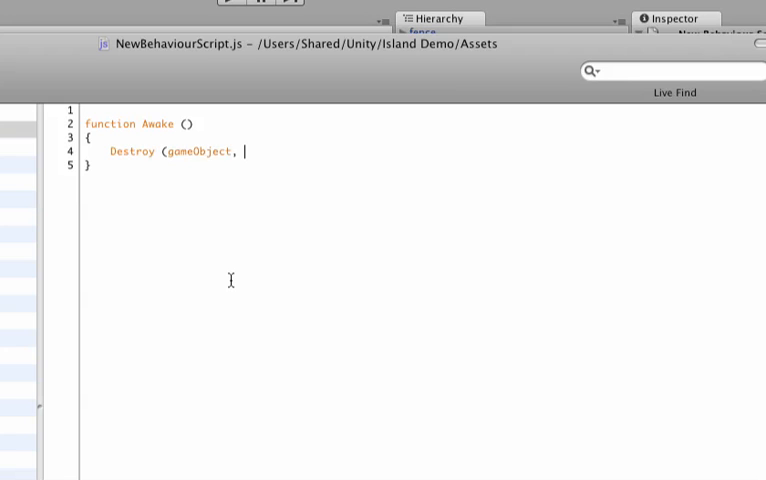
pyautogui.write('lifeTime)')
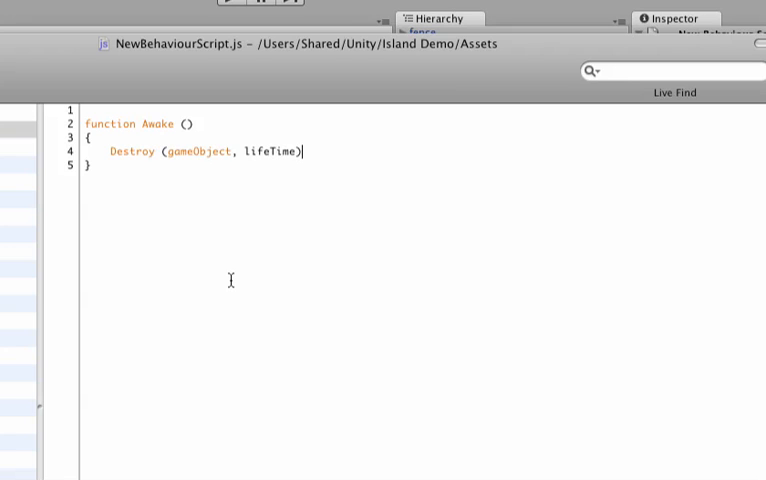
pyautogui.write(';')
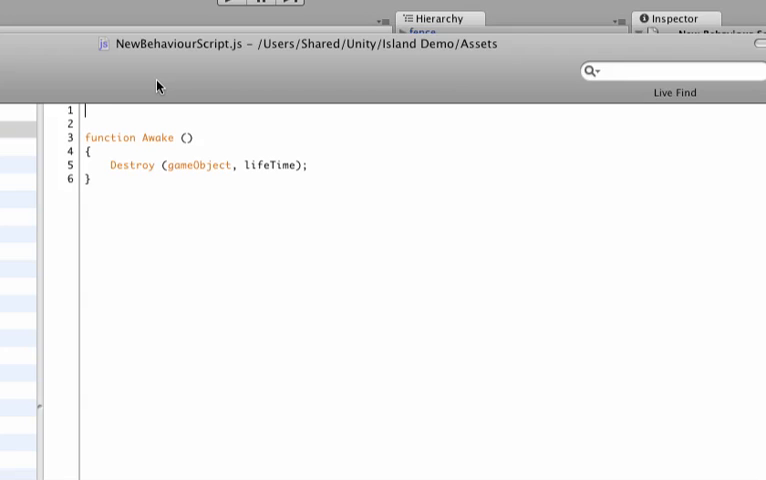
# Declare var lifeTime = 1.0 at the top of the script and save it via File > Save.
pyautogui.write('var')
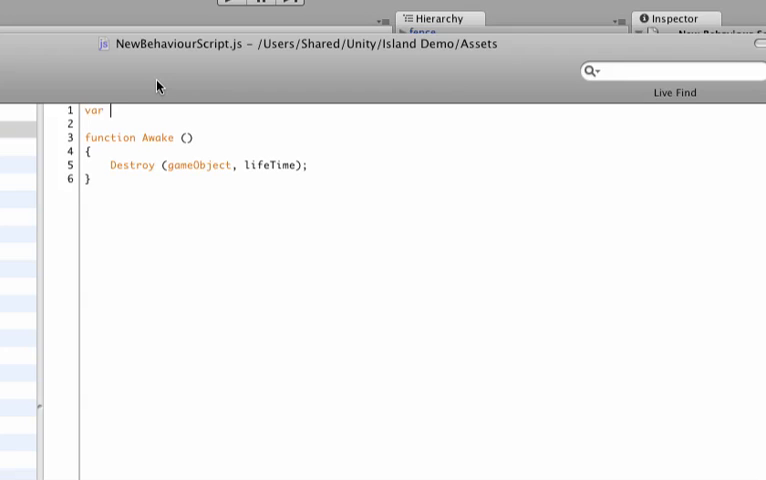
pyautogui.write('lifeTime')
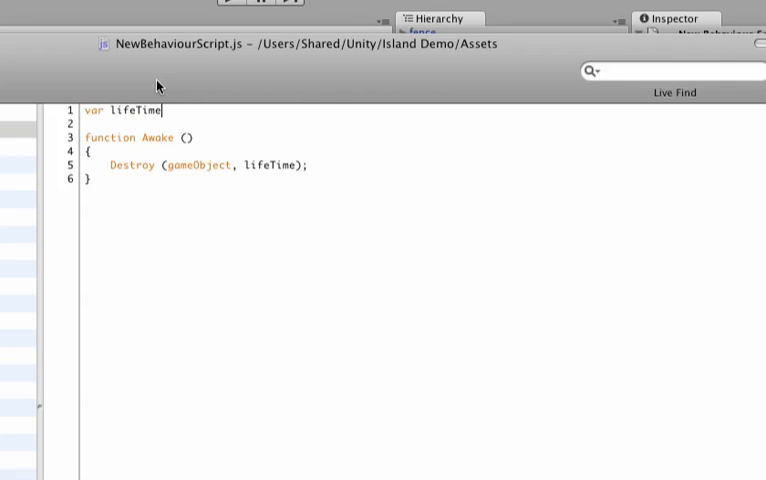
pyautogui.write('=')
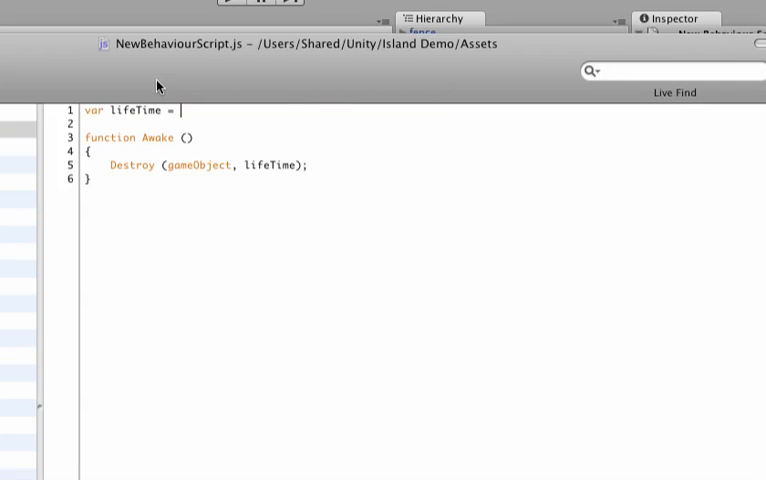
pyautogui.write('1.9')
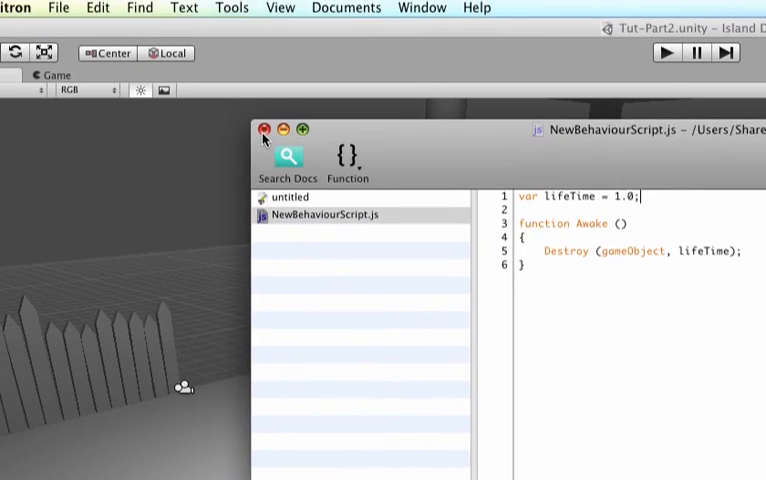
pyautogui.click(74, 8)
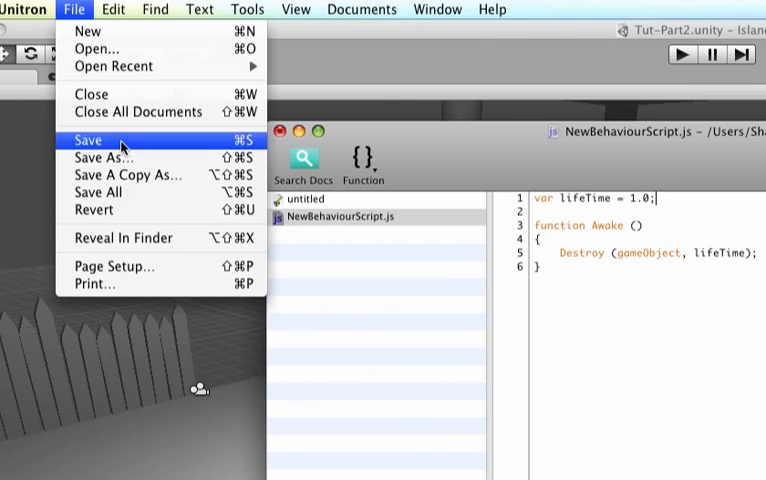
pyautogui.click(88, 140)
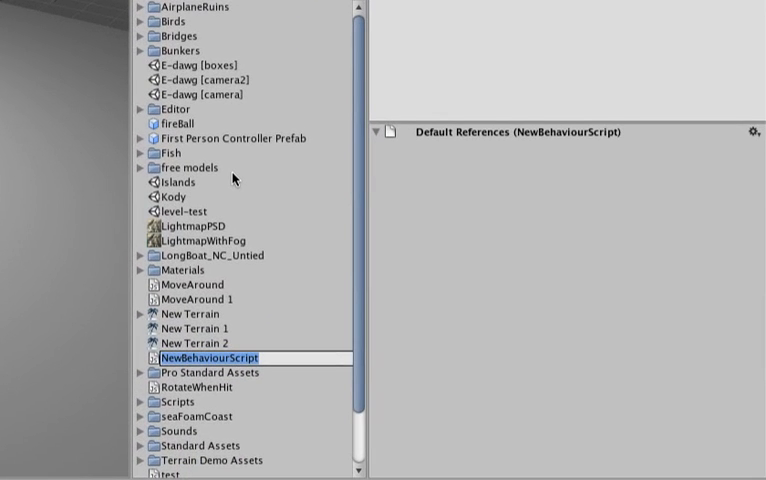
# Rename NewBehaviourScript to killMeOverTime in the Project panel.
pyautogui.write('killMeOverTime')
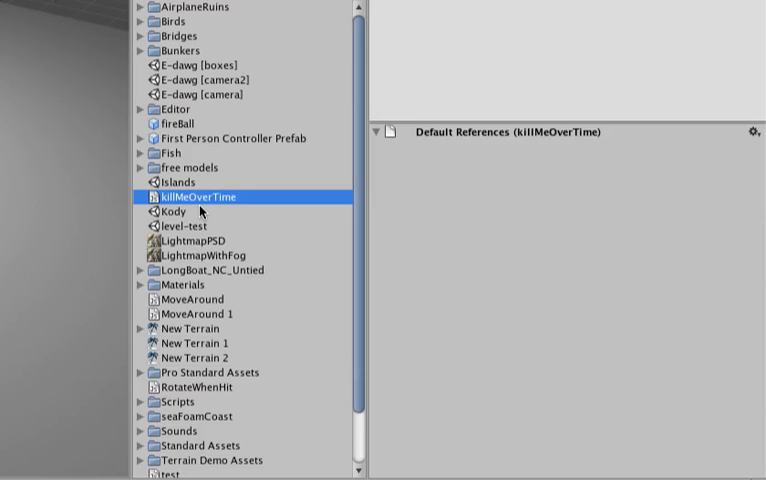
# Attach killMeOverTime to the fireball prefab and adjust its Life Time value in the Inspector.
pyautogui.click(172, 122)
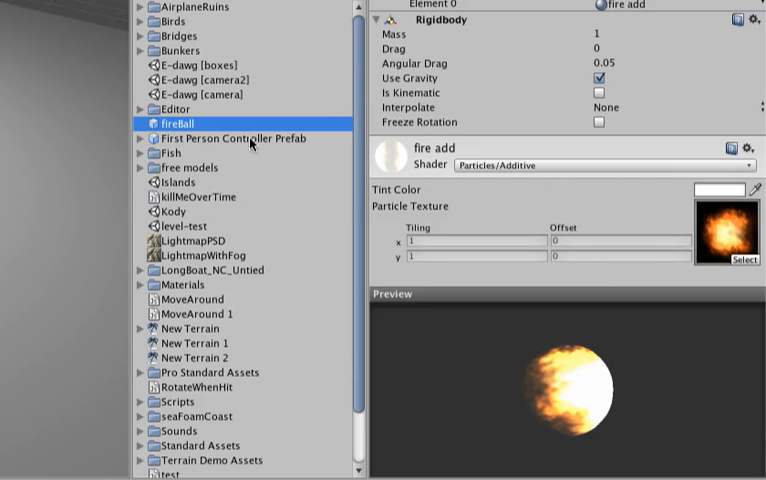
pyautogui.click(188, 196)
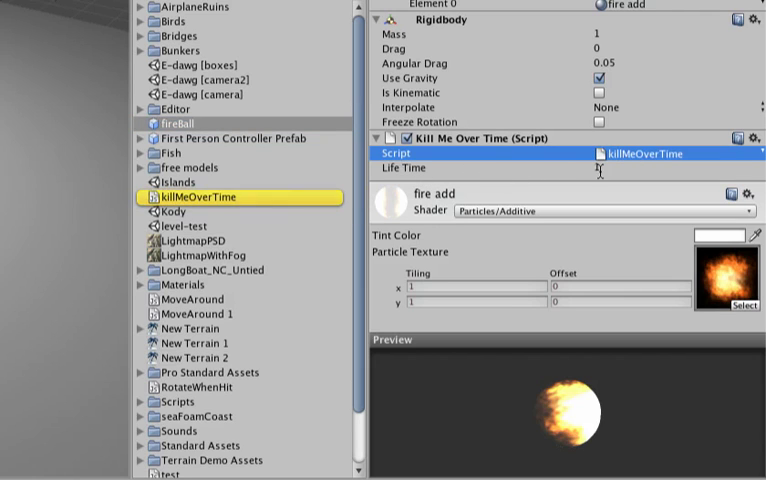
pyautogui.click(610, 170)
pyautogui.write('1')
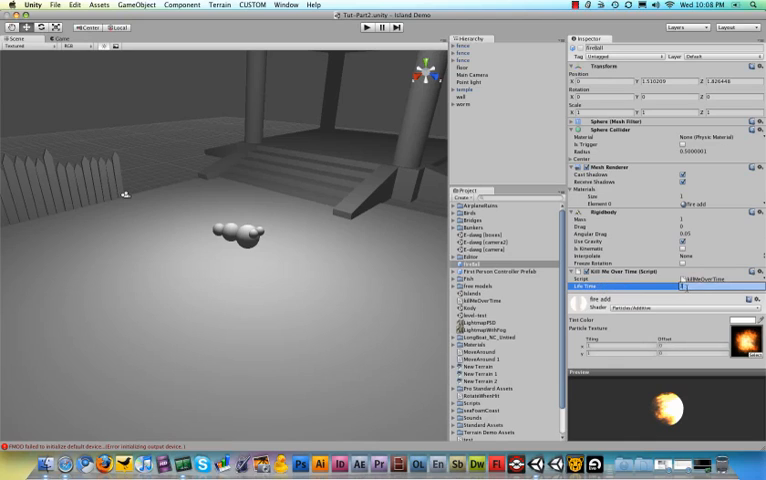
pyautogui.click(380, 28)
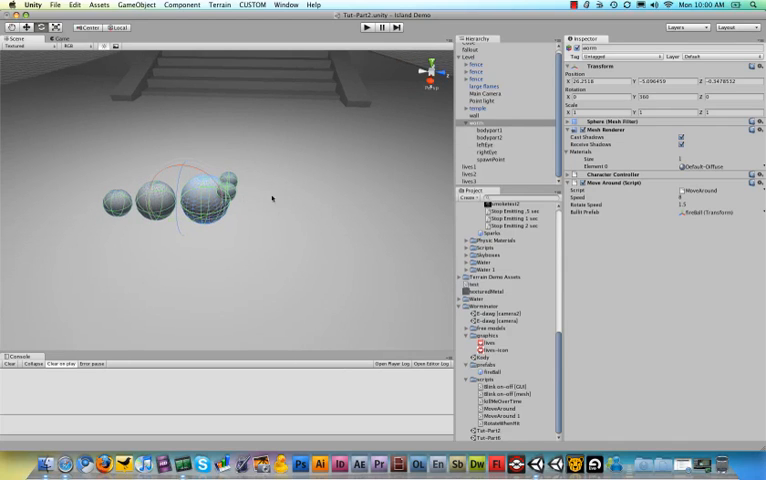
pyautogui.moveTo(370, 188)
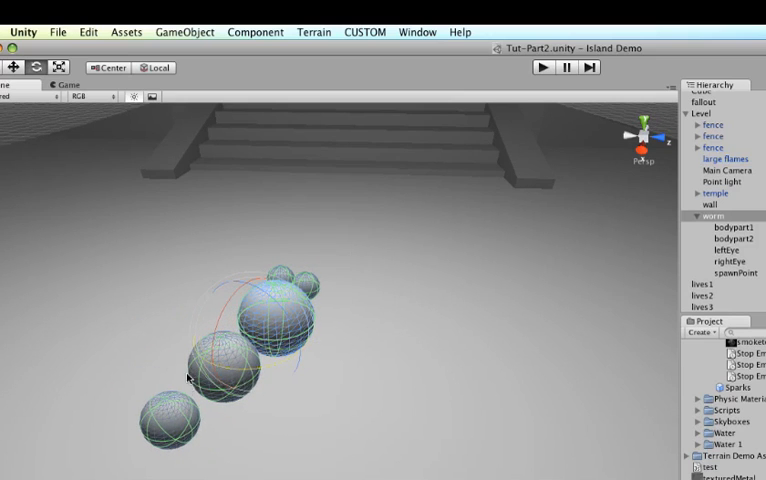
pyautogui.moveTo(240, 288)
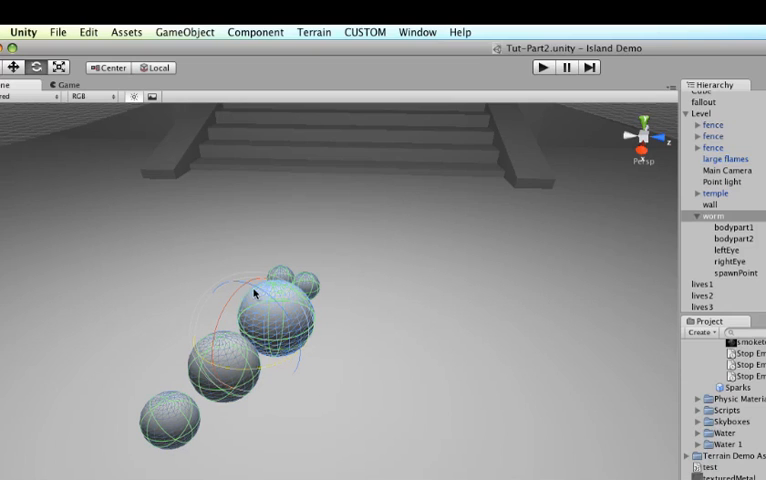
pyautogui.moveTo(234, 394)
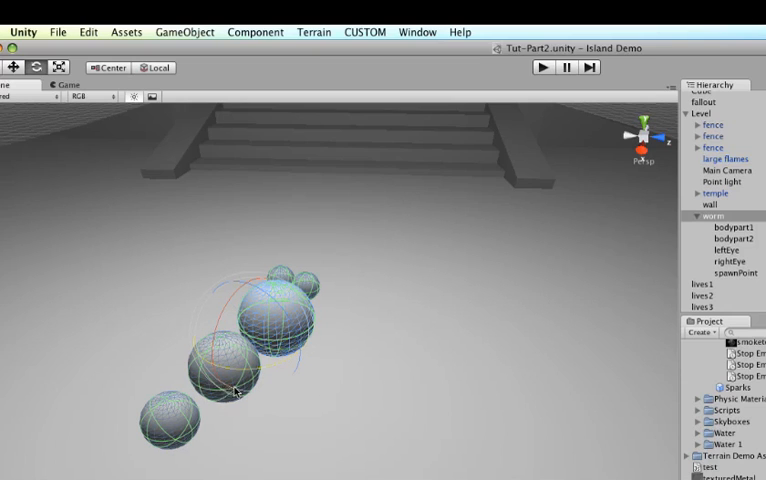
pyautogui.moveTo(156, 72)
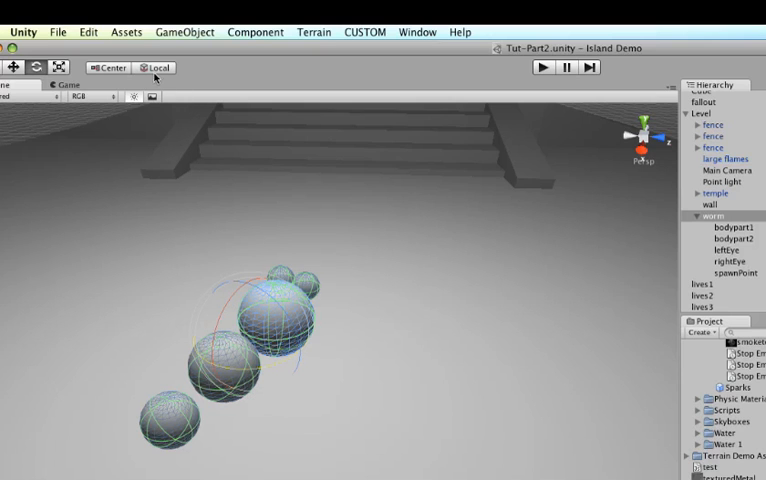
pyautogui.moveTo(316, 76)
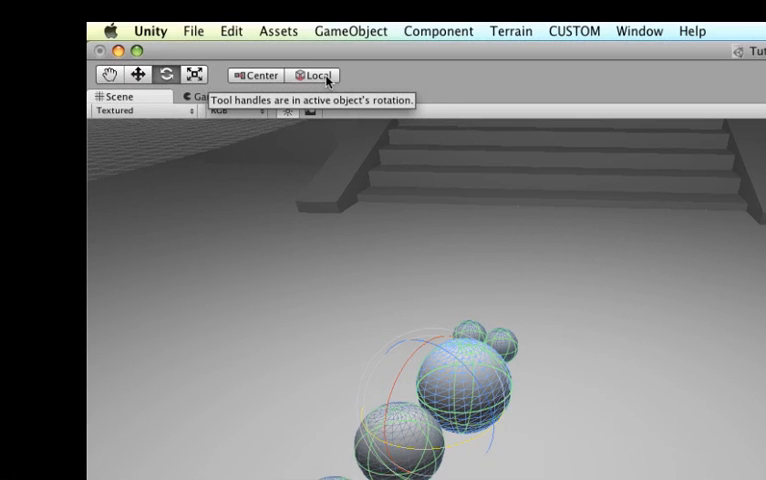
# Switch the worm's handles to Global world axes, then toggle the orientation back.
pyautogui.click(320, 76)
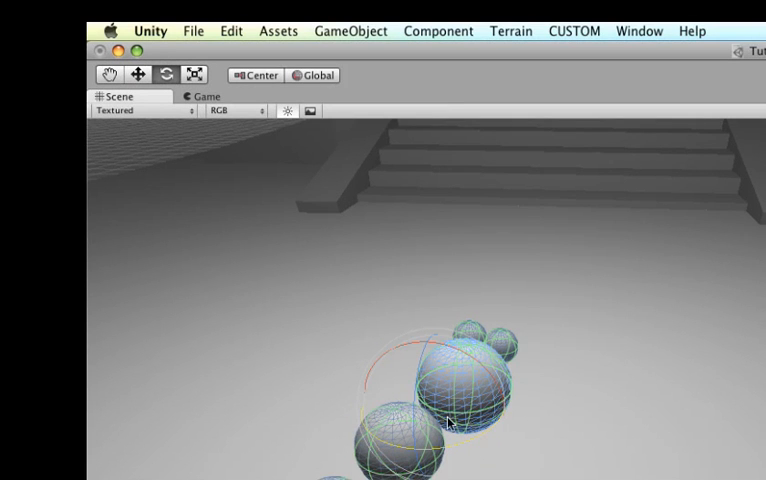
pyautogui.moveTo(288, 92)
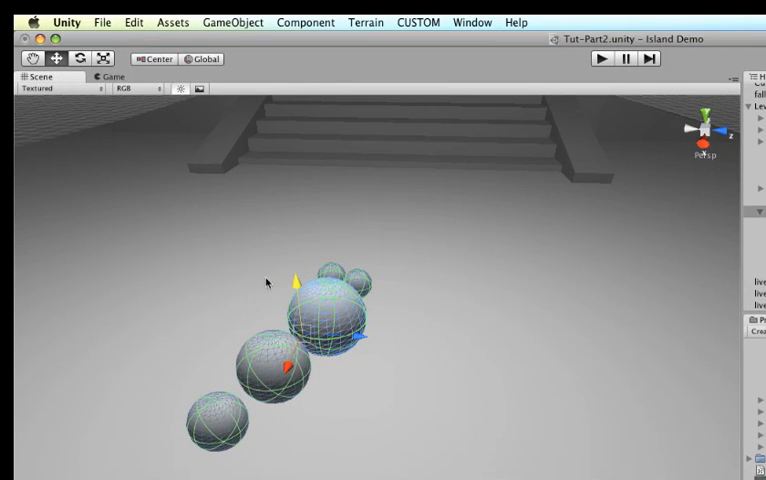
pyautogui.moveTo(208, 60)
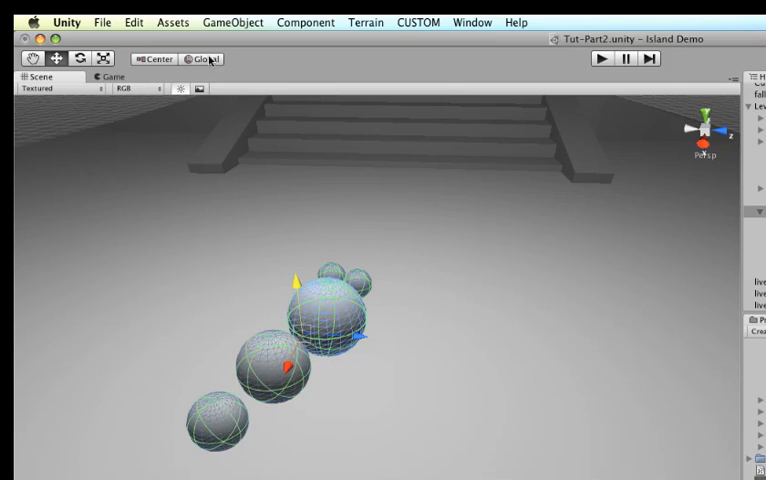
pyautogui.click(204, 60)
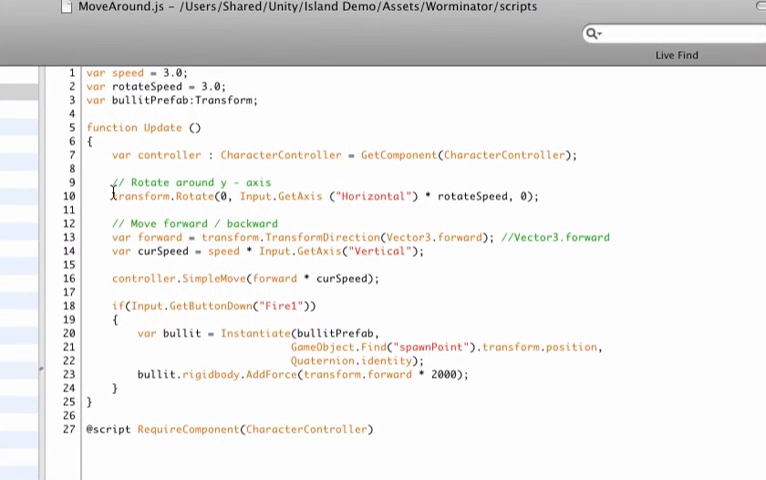
# Highlight the transform.Rotate arguments in MoveAround.js: y-axis comment, zero x and z, Horizontal input term.
pyautogui.doubleClick(156, 196)
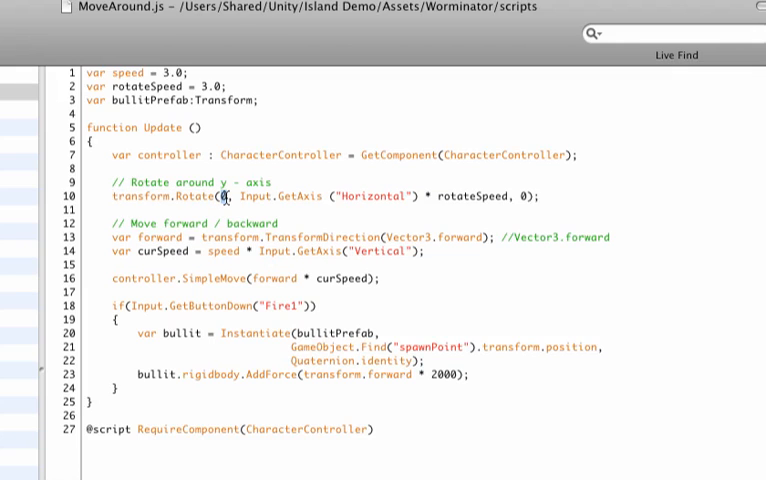
pyautogui.doubleClick(276, 196)
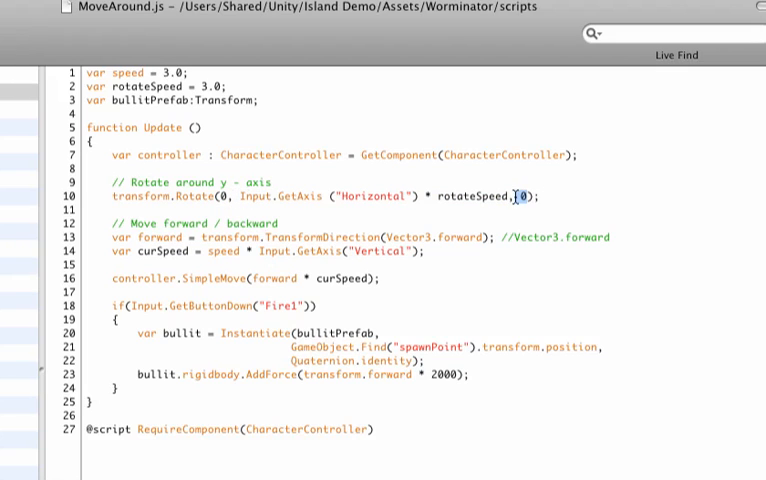
pyautogui.moveTo(296, 196); pyautogui.dragTo(508, 196)
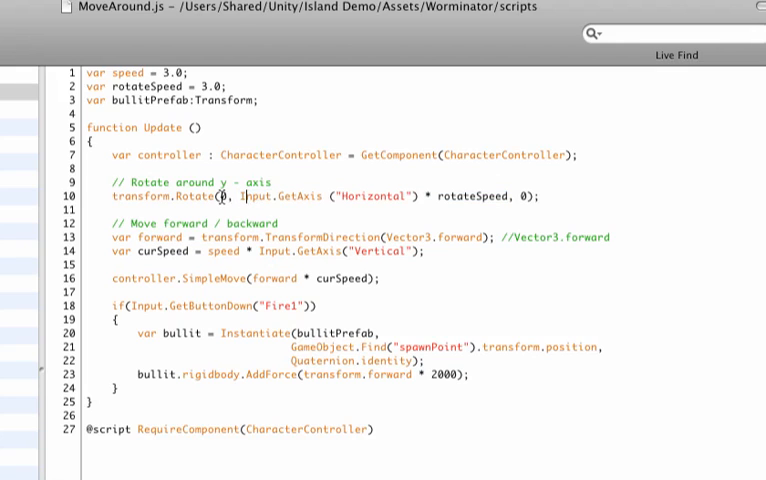
pyautogui.moveTo(248, 196); pyautogui.dragTo(416, 196)
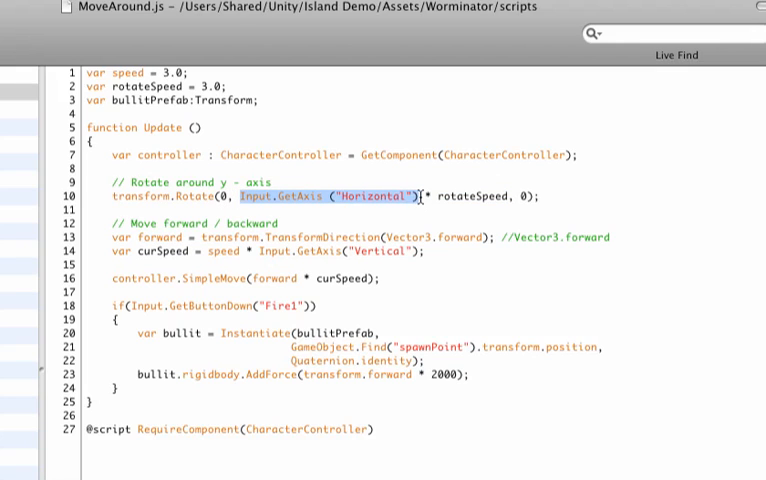
pyautogui.moveTo(438, 200)
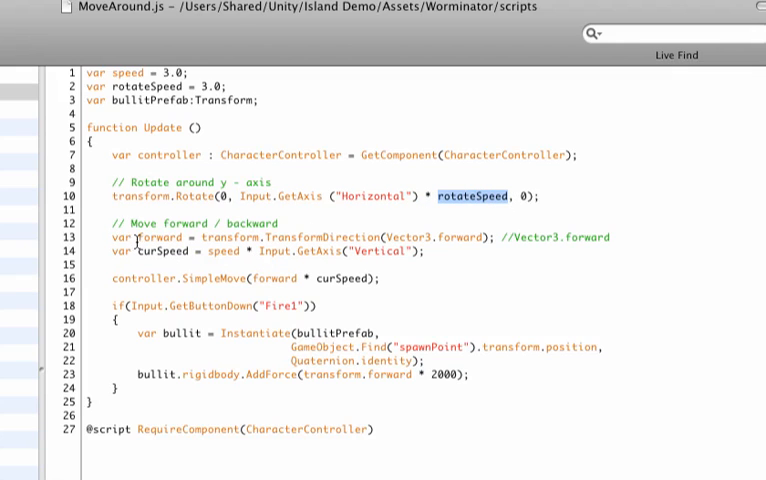
pyautogui.doubleClick(156, 236)
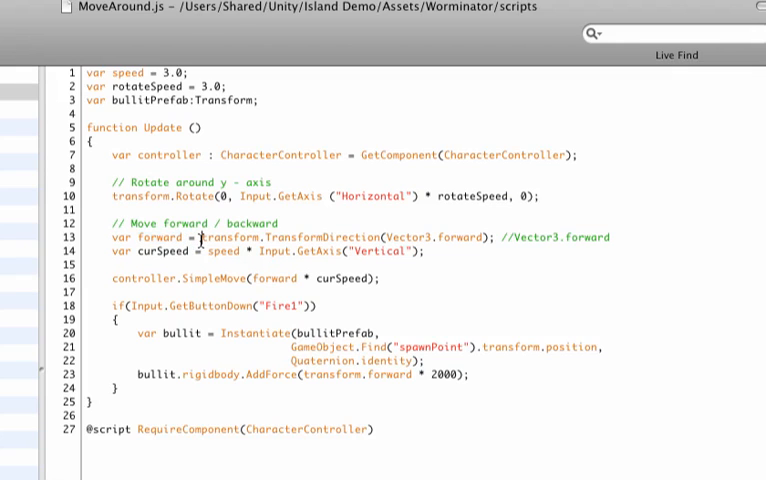
pyautogui.doubleClick(228, 236)
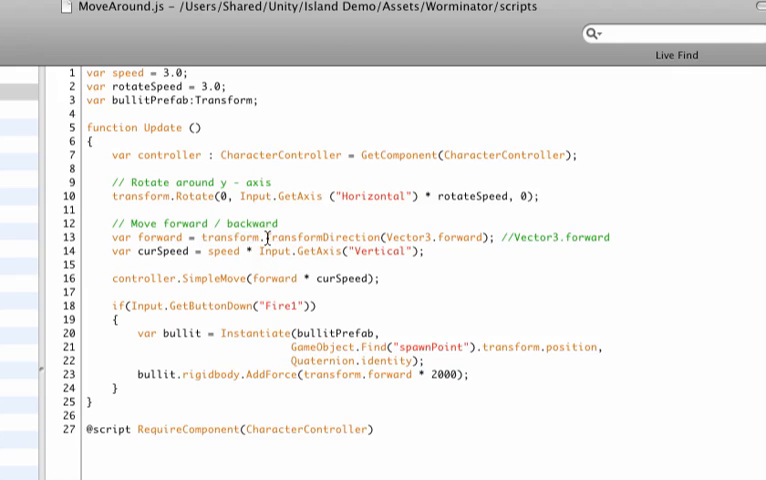
pyautogui.doubleClick(322, 236)
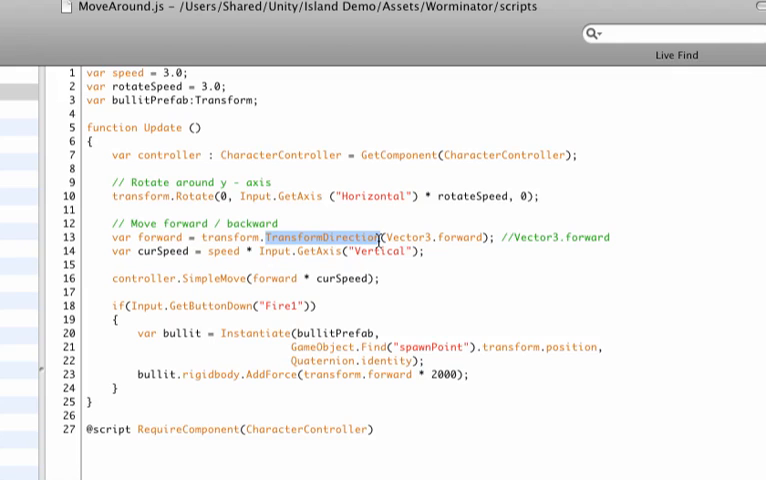
pyautogui.doubleClick(436, 236)
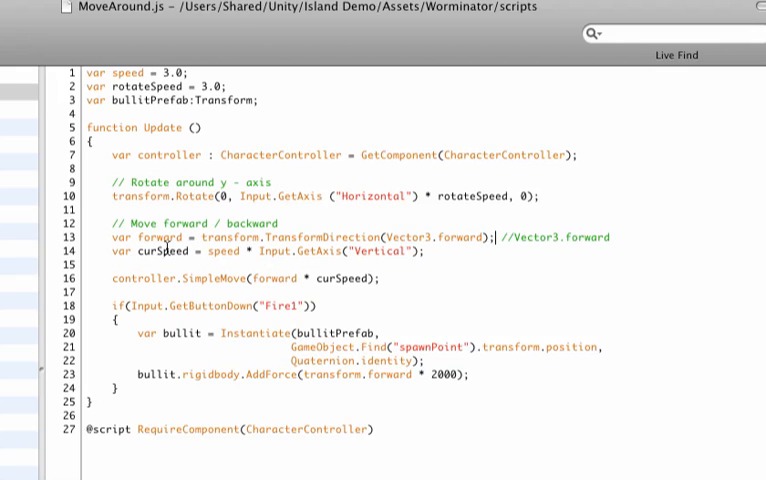
pyautogui.doubleClick(156, 252)
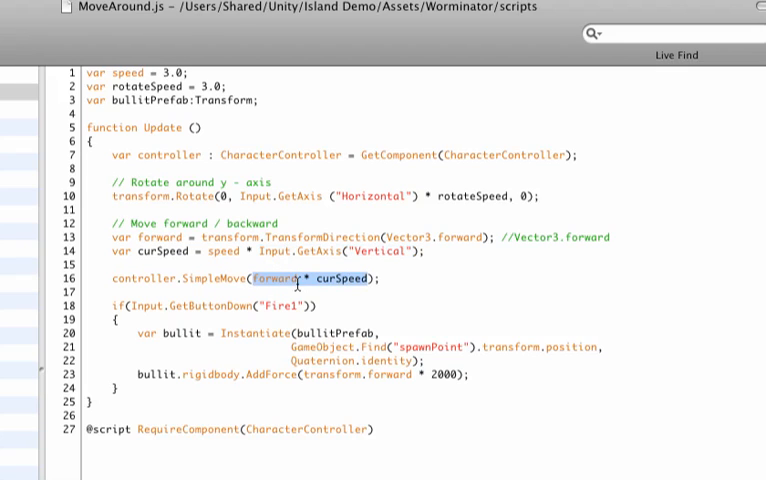
pyautogui.click(208, 276)
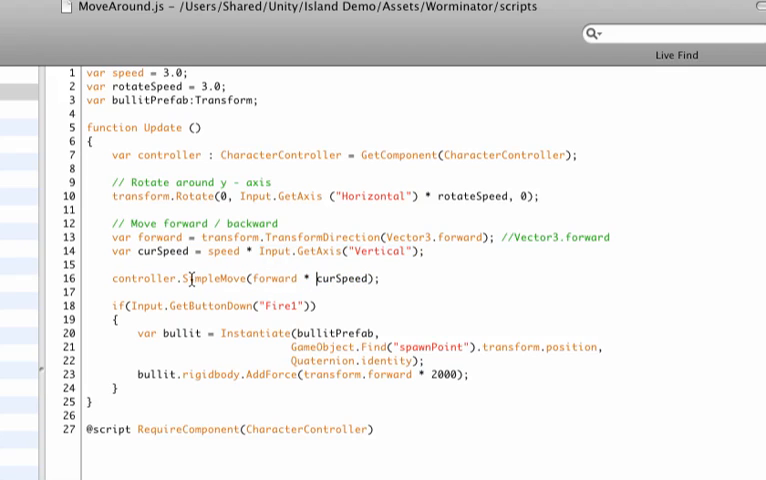
pyautogui.moveTo(210, 278)
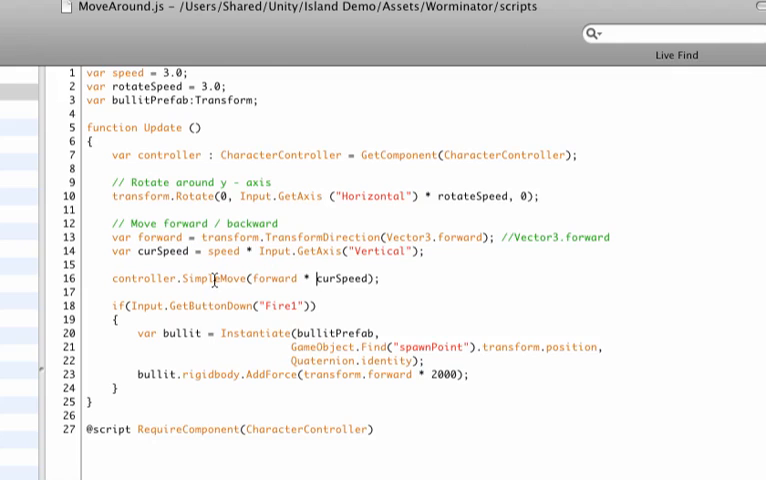